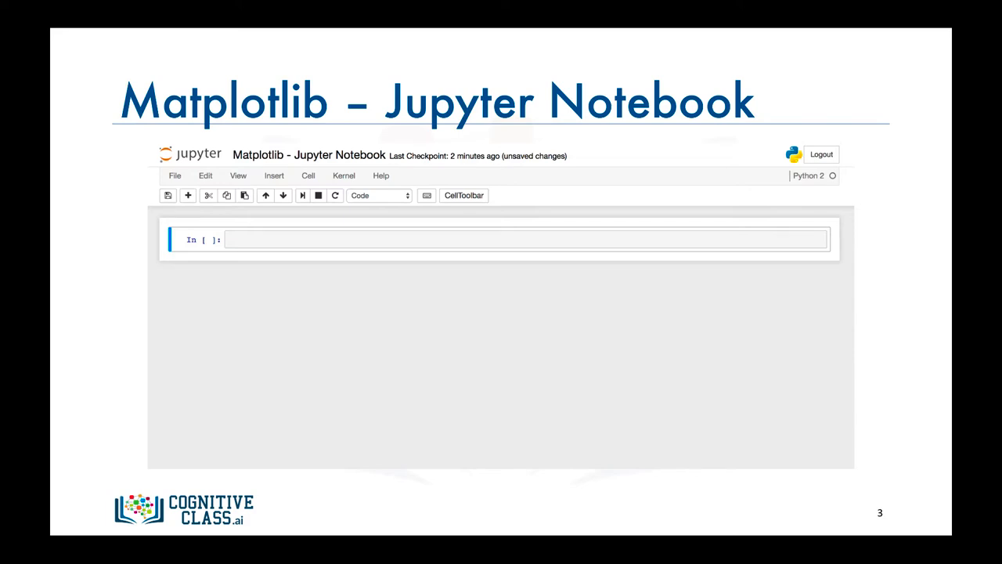
Show the notebook cell importing Matplotlib as mpl on the 'Matplotlib – Jupyter Notebook' slide.
{"action": "type", "text": "import matplotlib as mpl"}
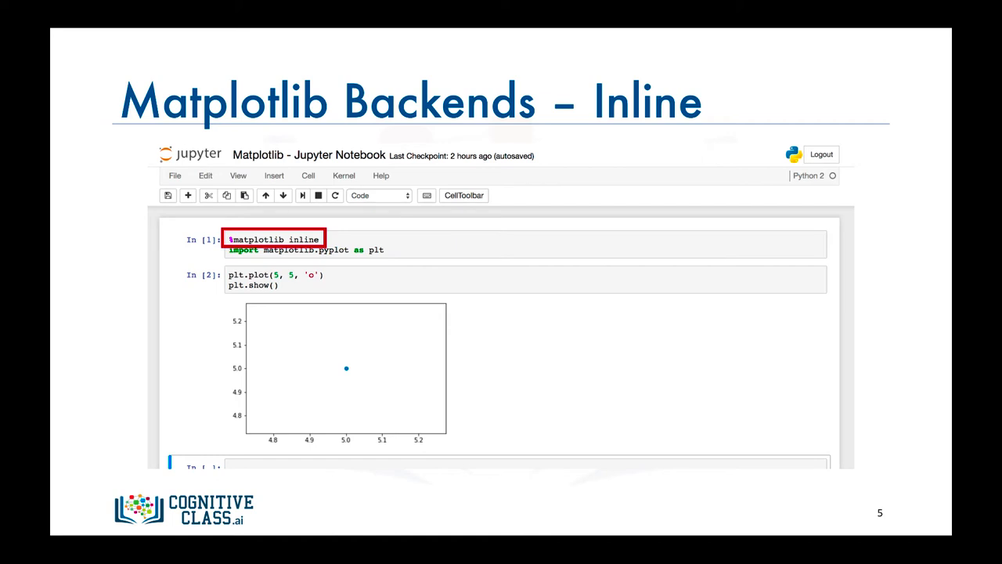
Advance through the axis-labels-and-title example to slide 7, 'Matplotlib Backends – Notebook'.
{"action": "key", "text": "right"}
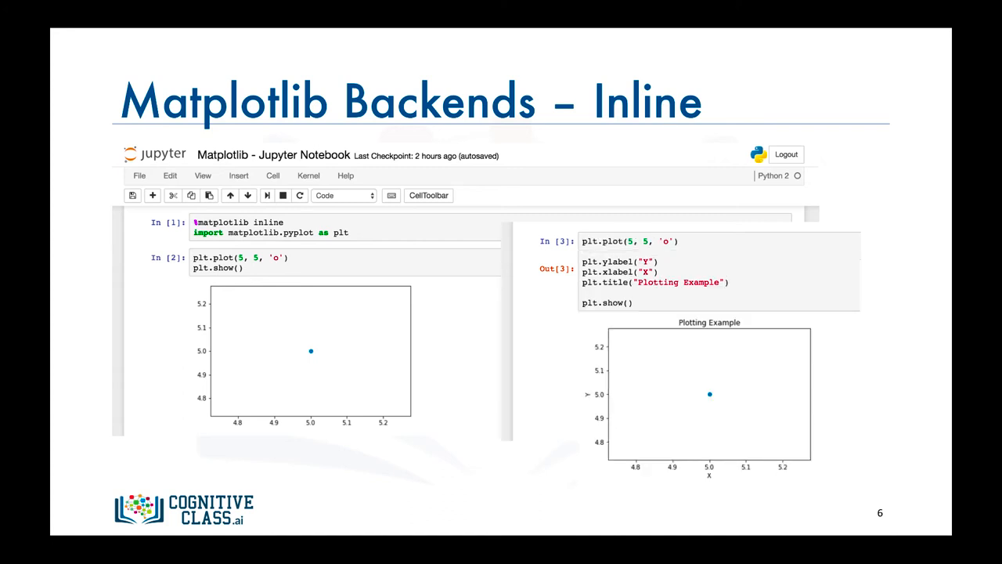
{"action": "key", "text": "Right"}
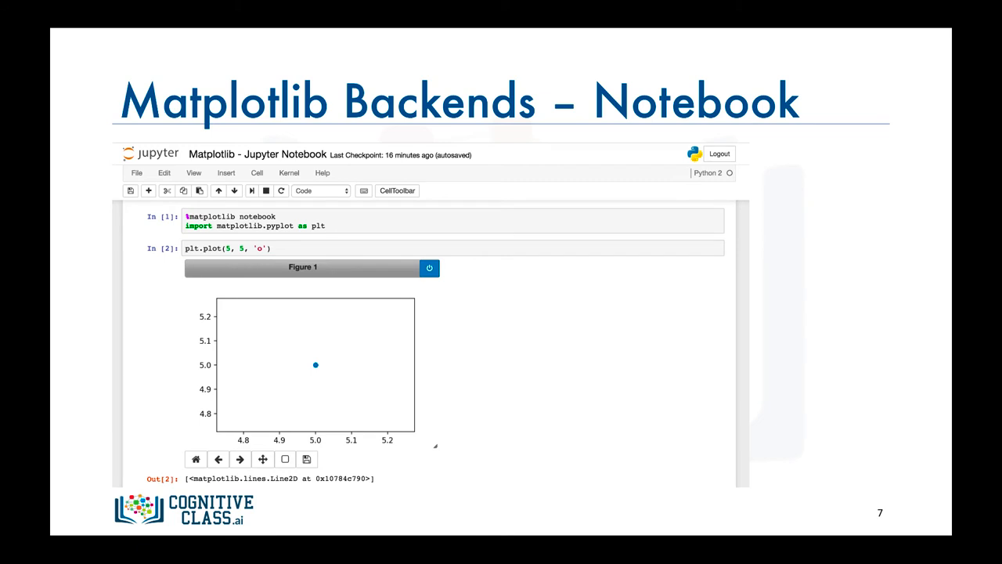